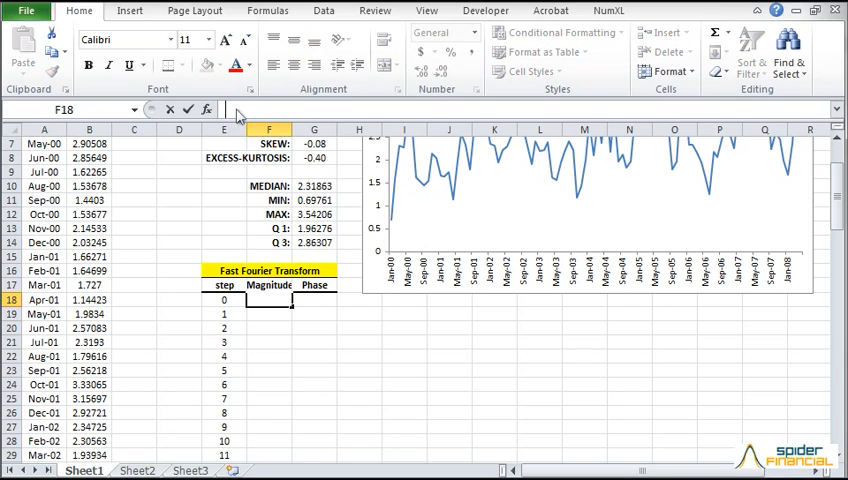
# Start a =DFT( formula in the step 0 Magnitude cell F18
pyautogui.write('=DF')
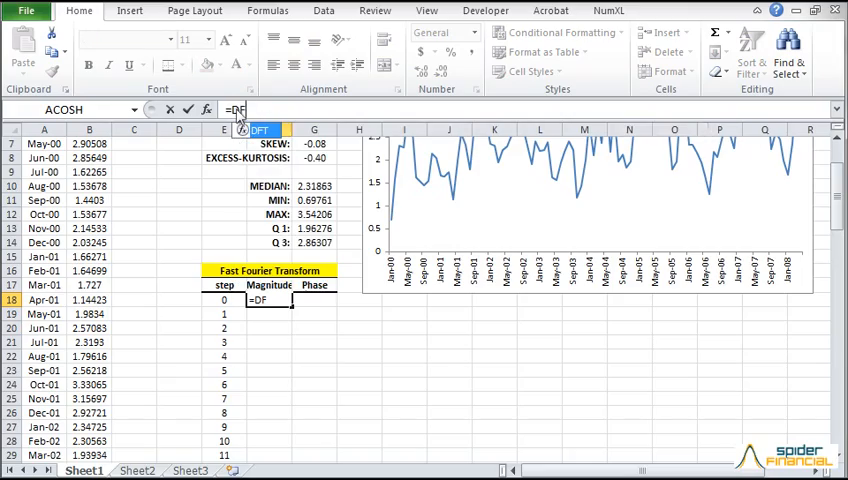
pyautogui.write('T(')
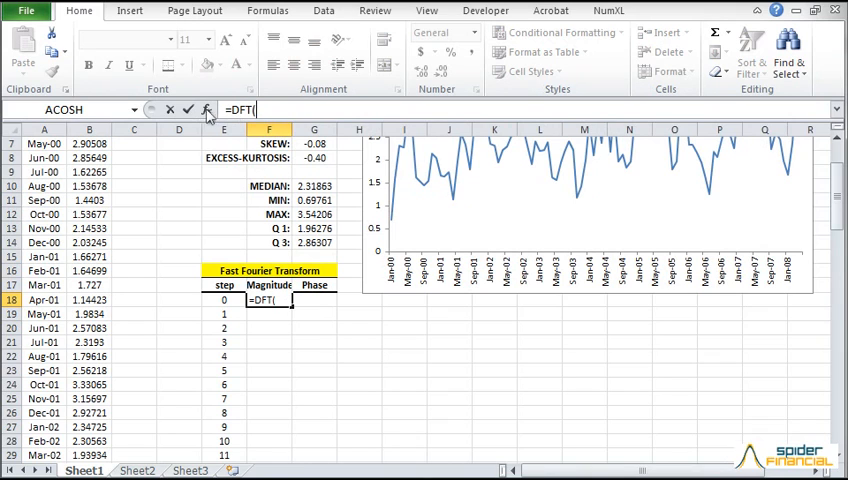
# Complete DFT with X B3:B102, order 1, return type 1, giving 235.842
pyautogui.click(207, 109)
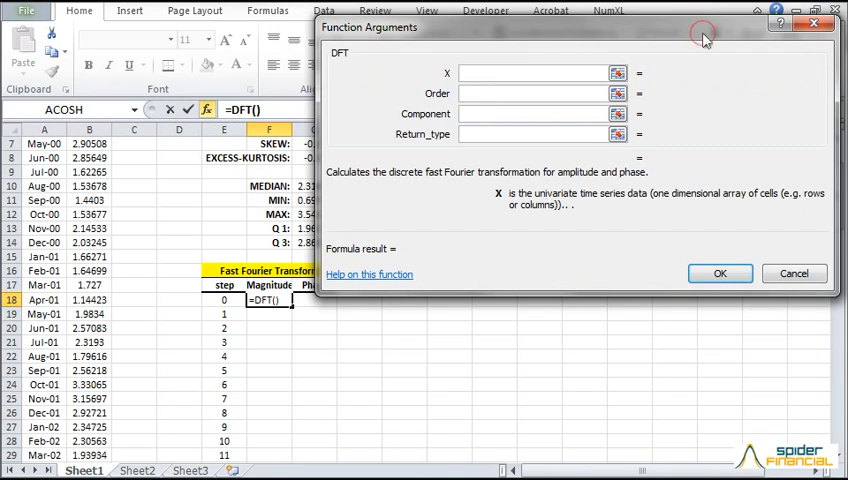
pyautogui.write('B3:B102')
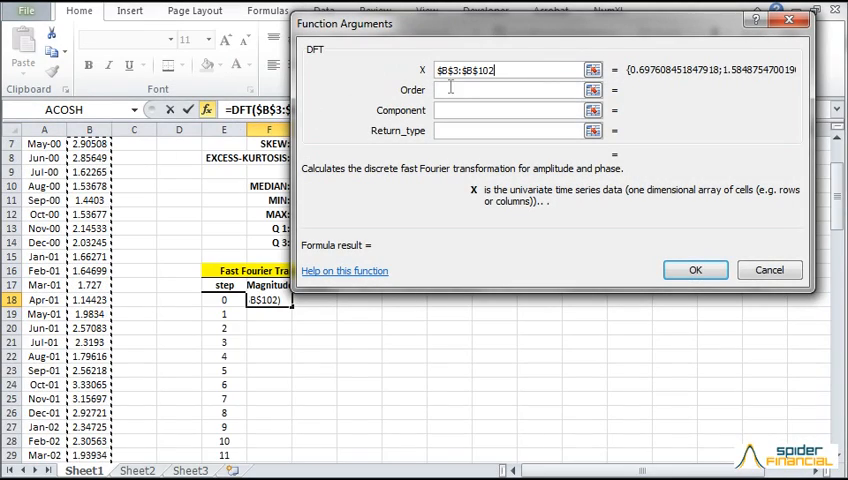
pyautogui.click(505, 89)
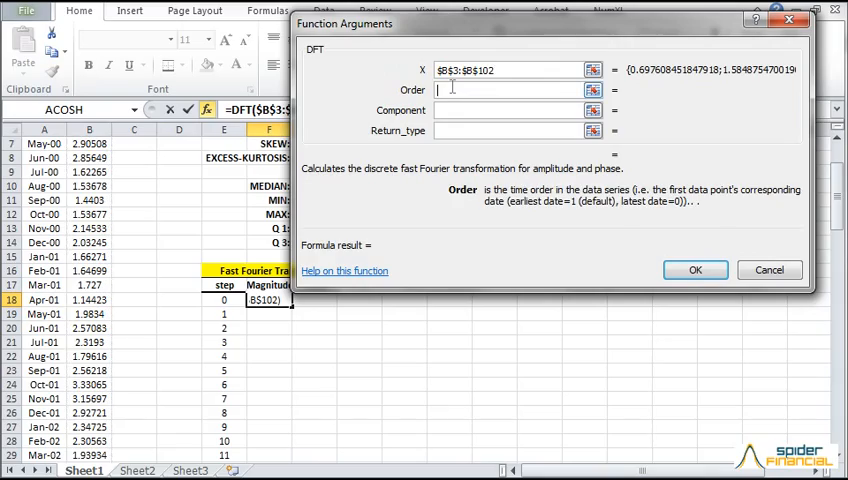
pyautogui.write('1')
pyautogui.click(509, 110)
pyautogui.write('$E18')
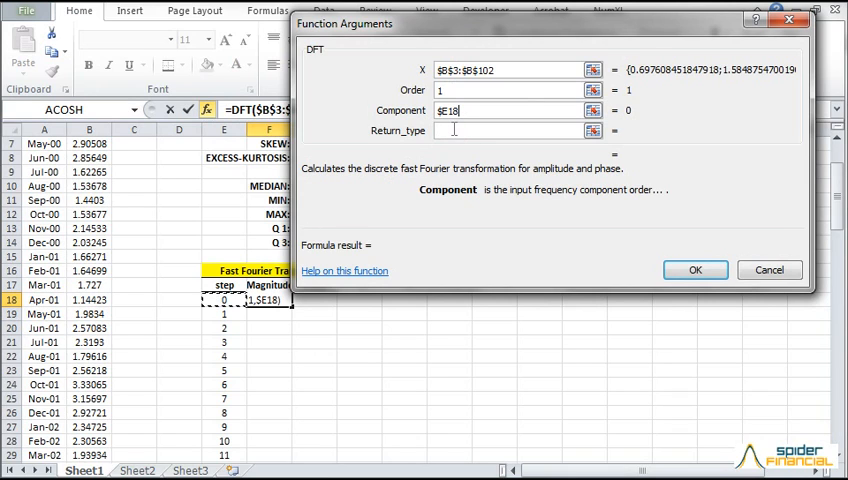
pyautogui.click(510, 130)
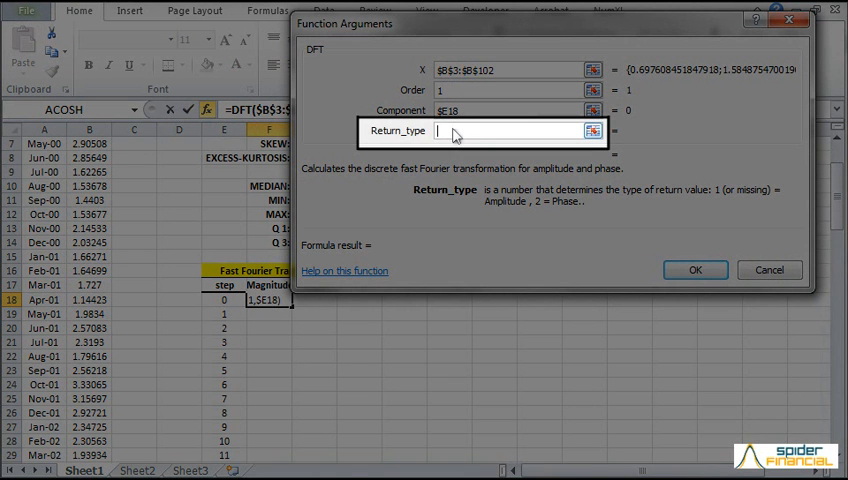
pyautogui.write('1')
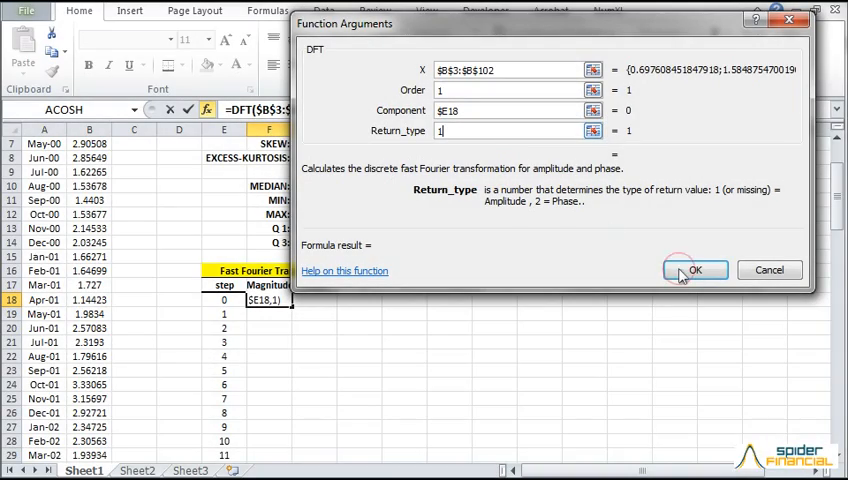
pyautogui.click(695, 270)
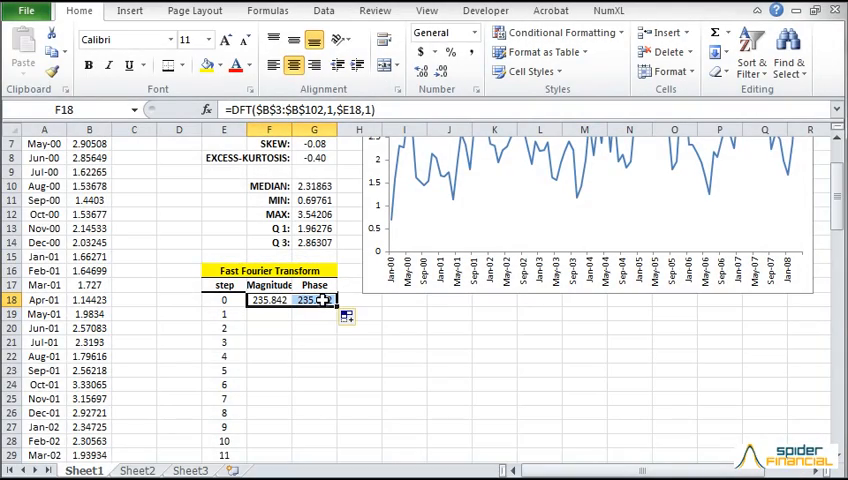
# Change the step 0 Phase formula's return type to 2, showing 0
pyautogui.click(313, 299)
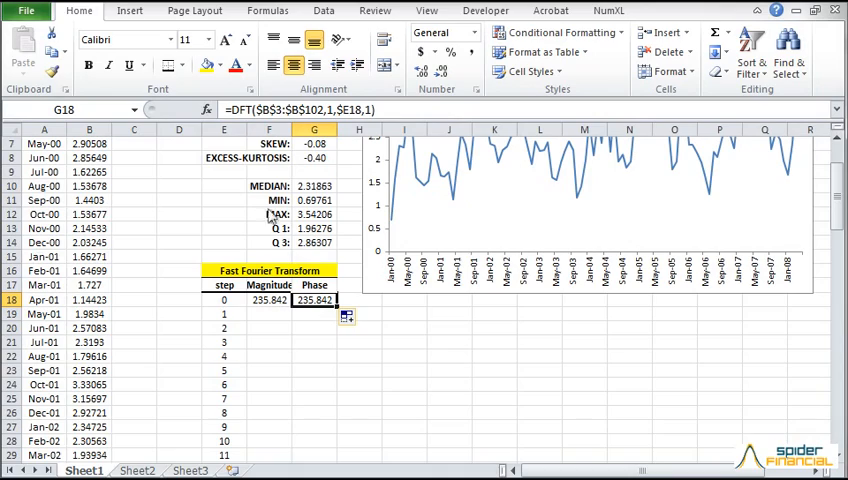
pyautogui.click(189, 109)
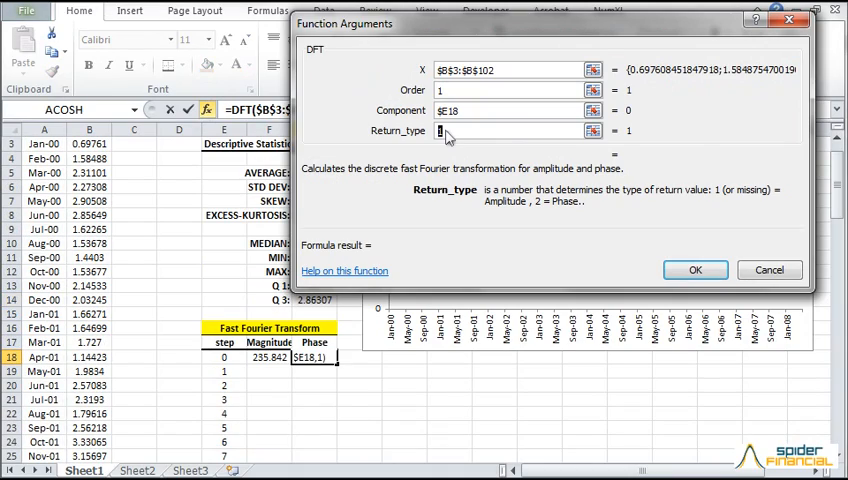
pyautogui.write('2')
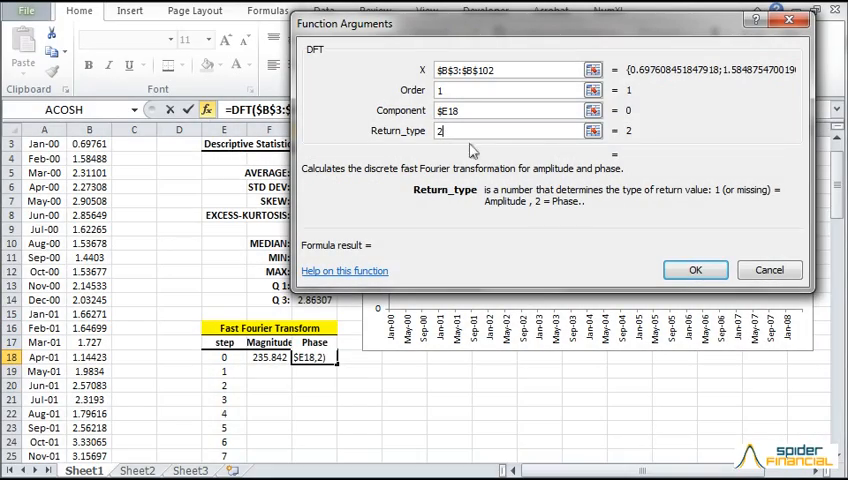
pyautogui.click(695, 270)
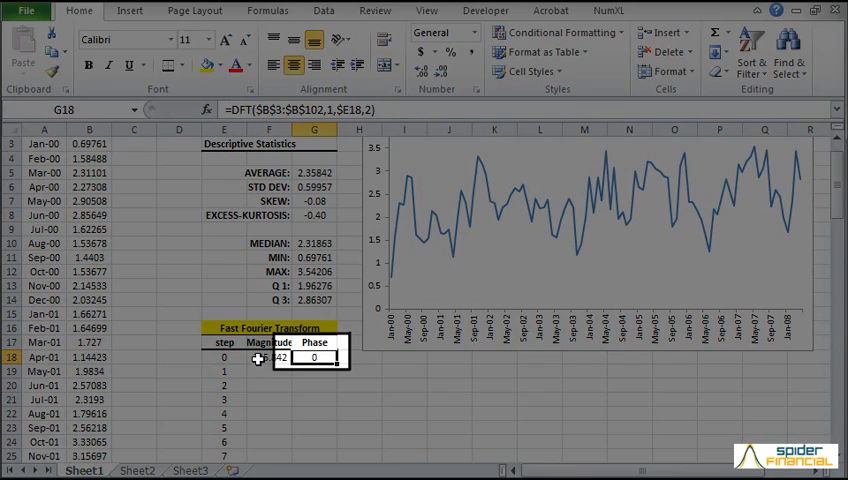
# Fill the Magnitude and Phase DFT formulas down through step 7
pyautogui.click(268, 357)
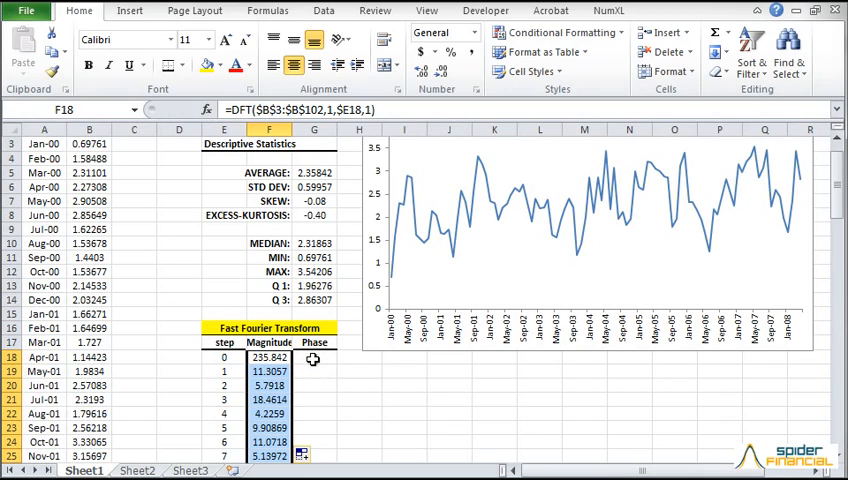
pyautogui.click(314, 357)
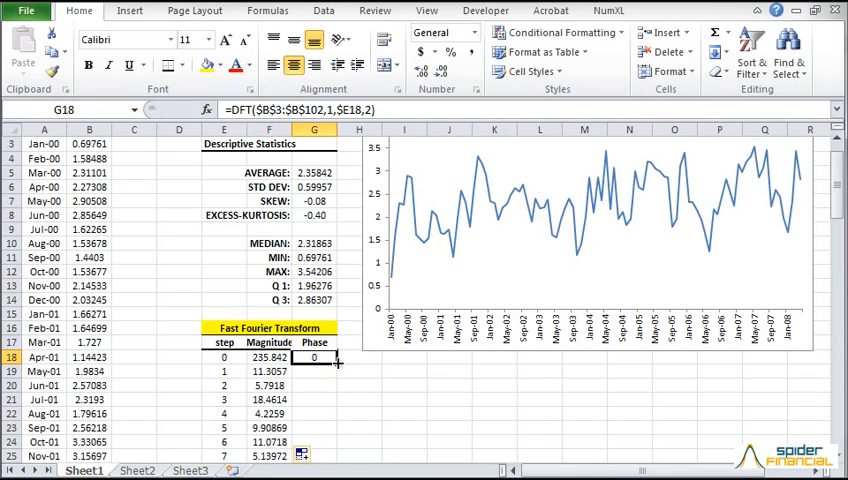
pyautogui.moveTo(313, 357); pyautogui.dragTo(313, 455)
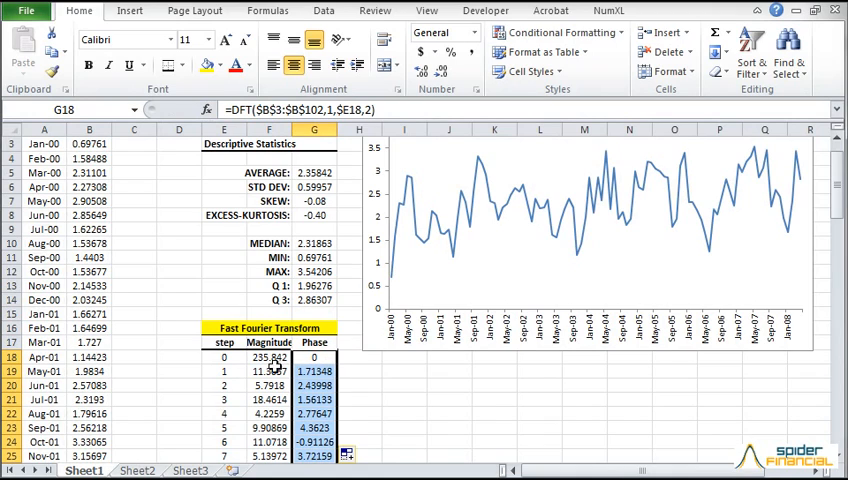
pyautogui.click(268, 371)
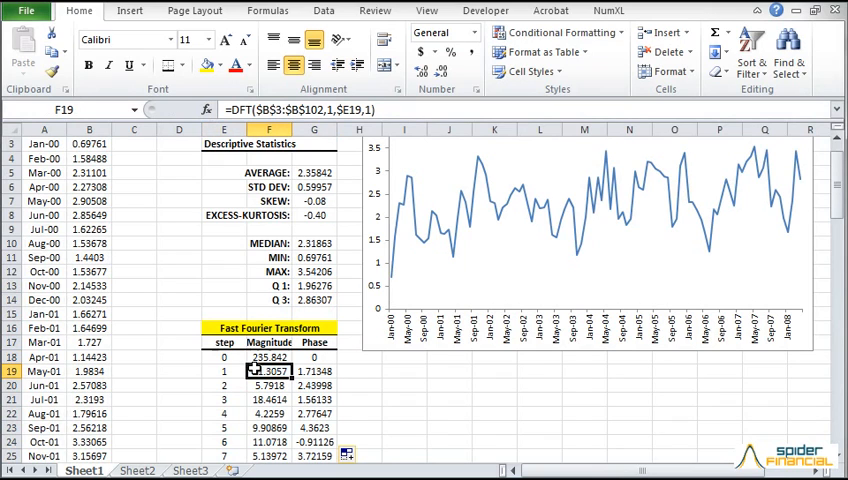
# Scroll up and begin inserting a chart of the DFT magnitudes
pyautogui.scroll(3)
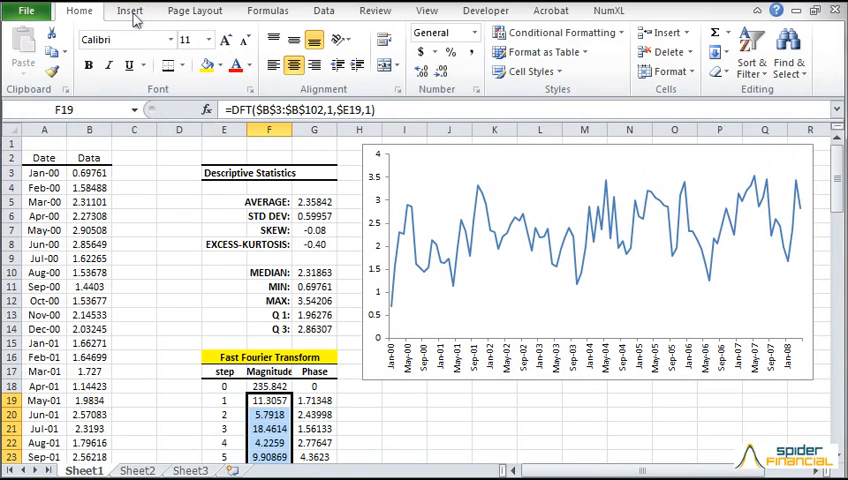
pyautogui.click(284, 50)
pyautogui.write('=IDFT(')
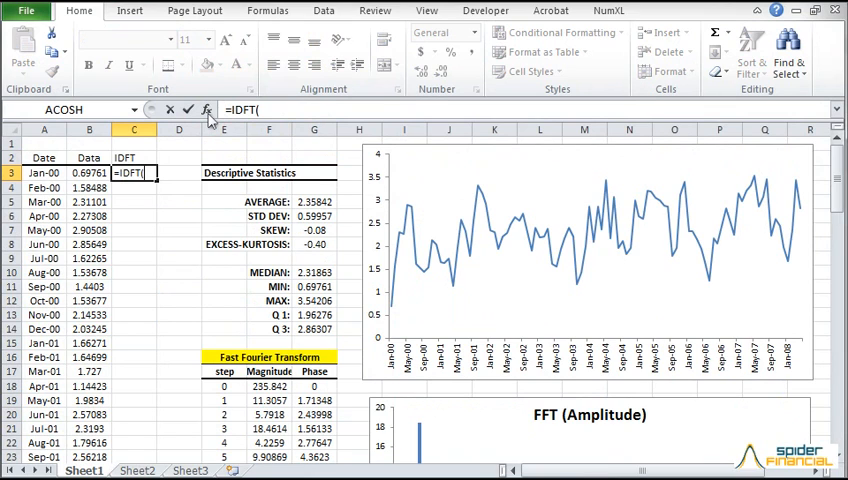
# Enter IDFT arguments with N = 100, confirm, and return to the IDFT cells
pyautogui.click(207, 109)
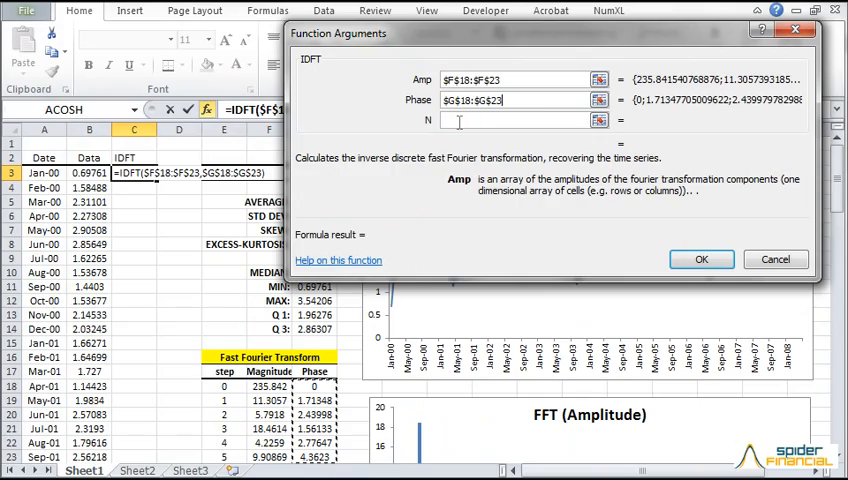
pyautogui.click(510, 99)
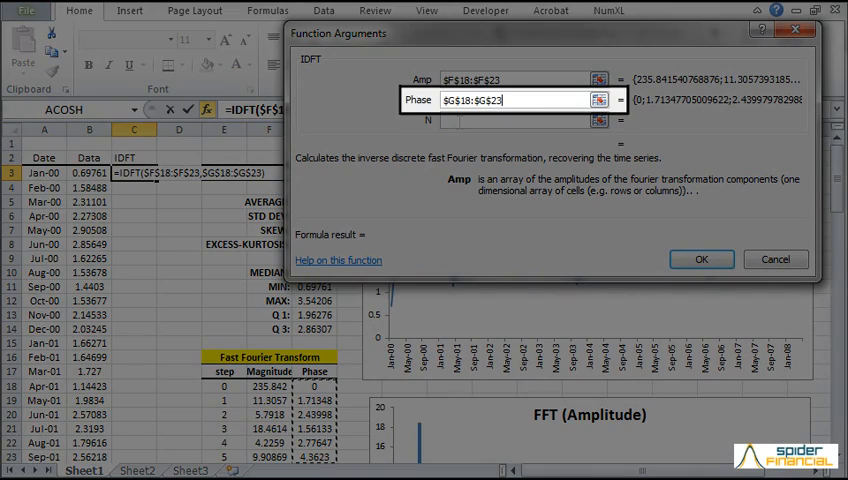
pyautogui.click(510, 120)
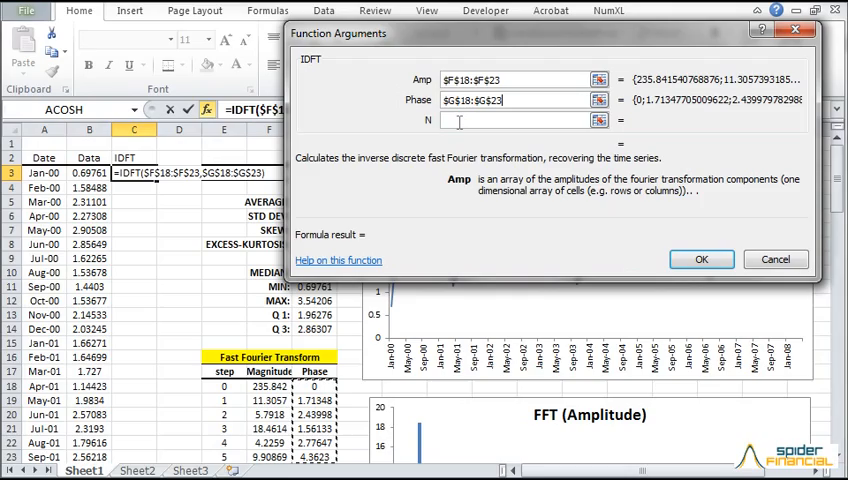
pyautogui.click(515, 120)
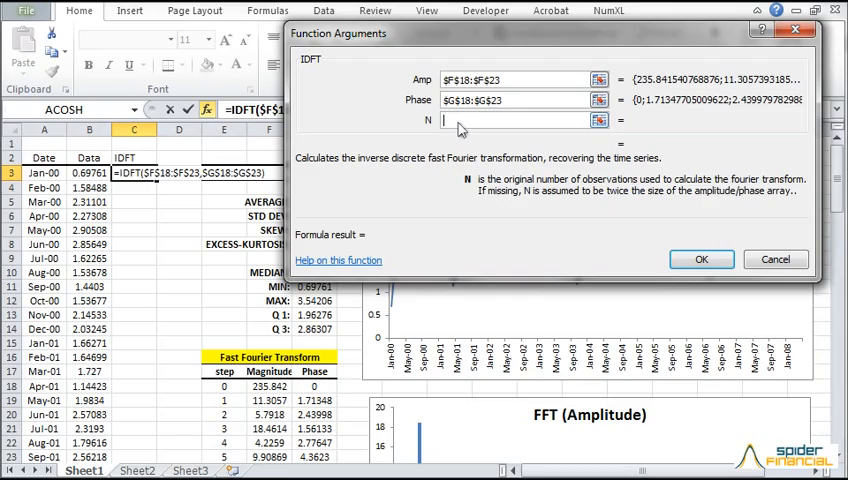
pyautogui.write('1')
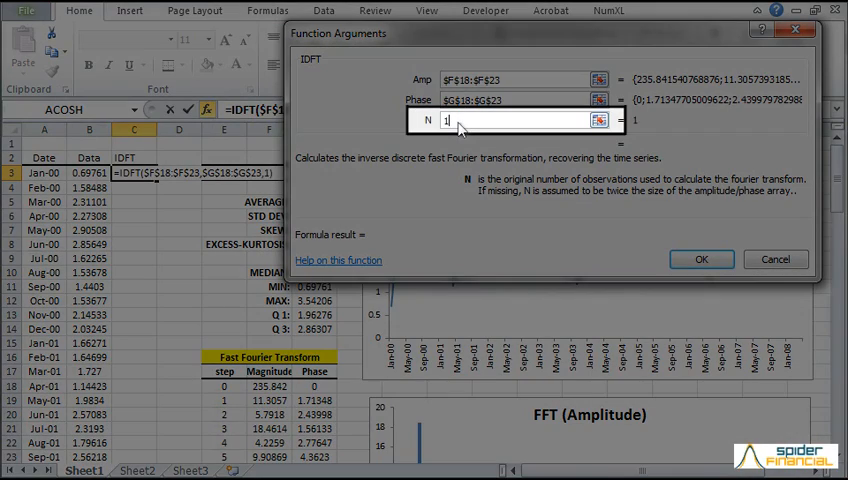
pyautogui.write('00')
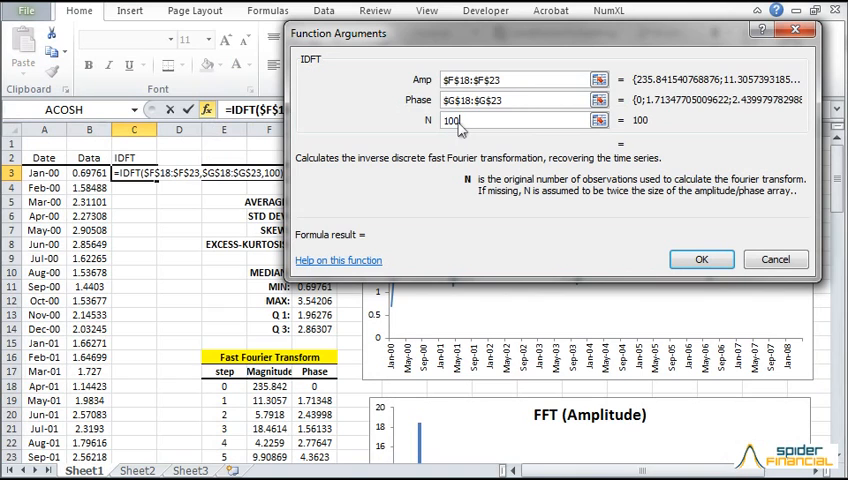
pyautogui.click(701, 259)
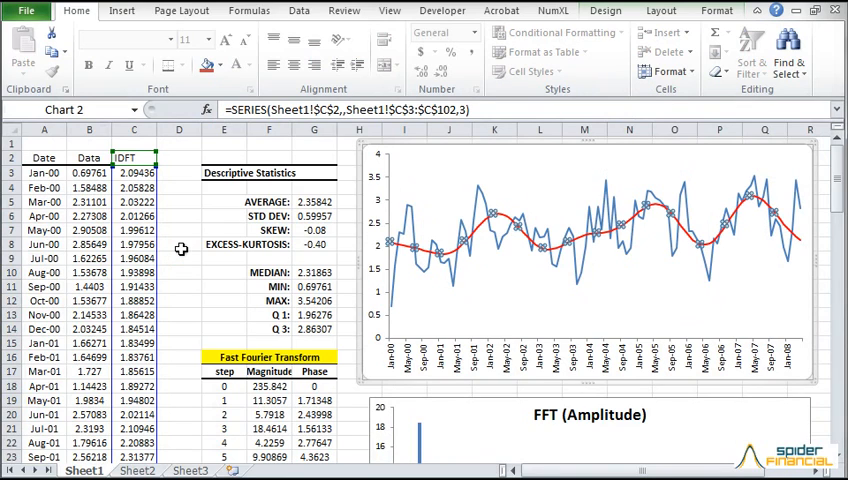
pyautogui.click(134, 173)
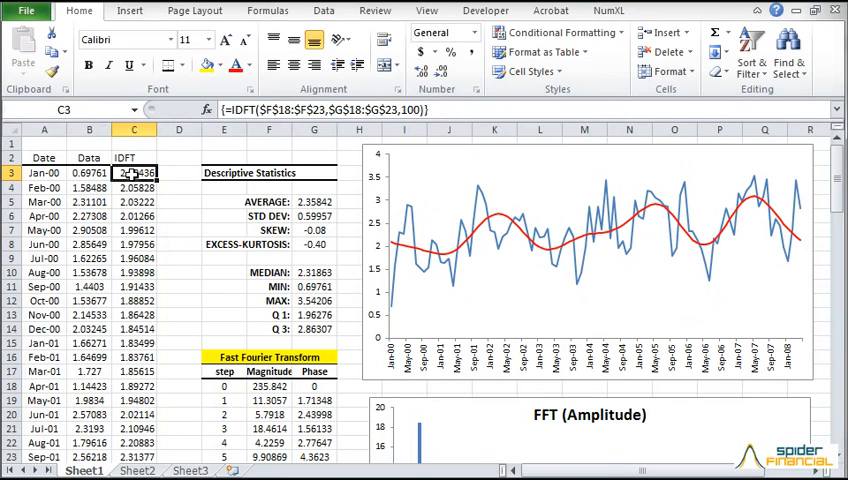
# Scroll through the sheet while extending the IDFT ranges to rows 18-38
pyautogui.scroll(-3)
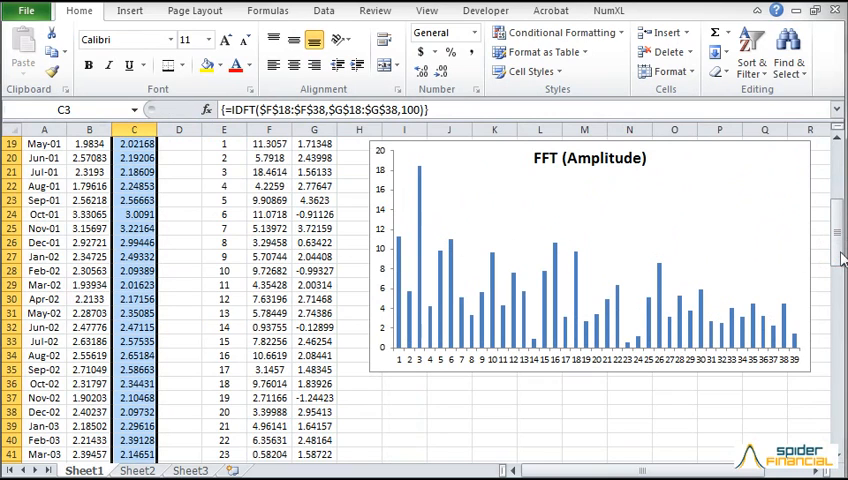
pyautogui.scroll(3)
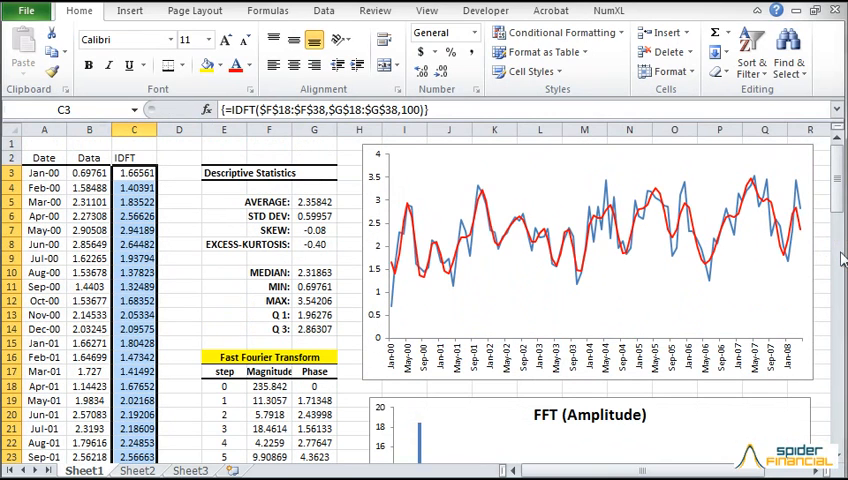